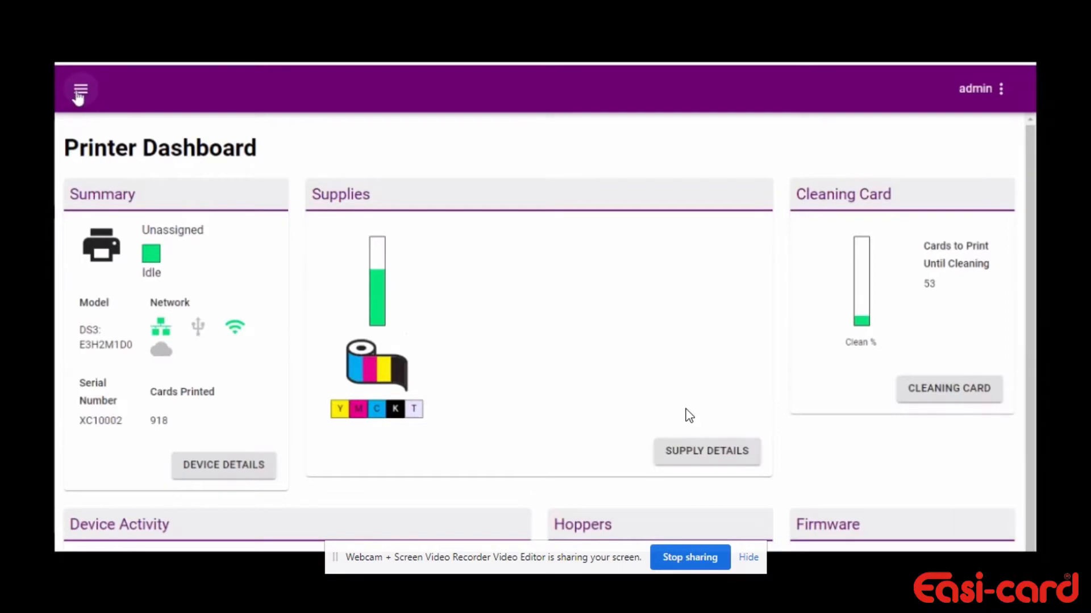
Step: Navigate via the menu's Configuration section to the printer Settings page
left_click(79, 91)
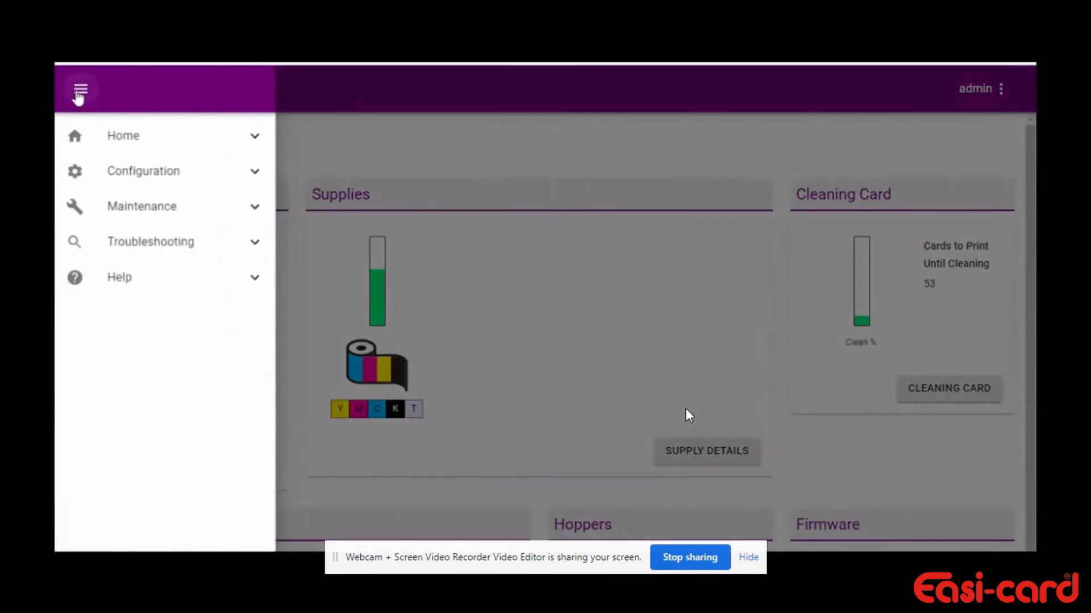
left_click(143, 171)
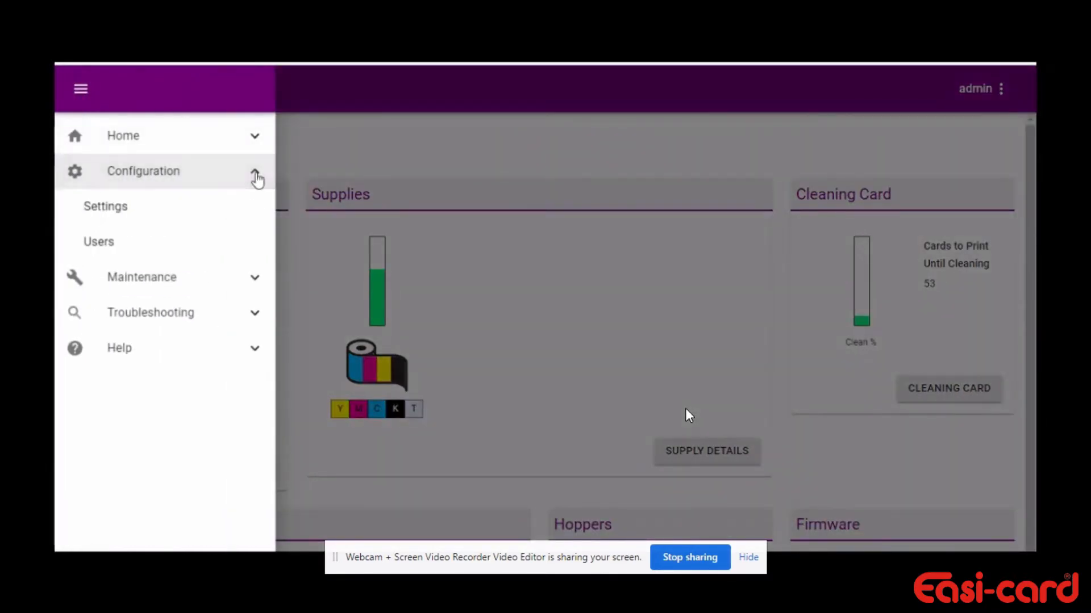
left_click(104, 205)
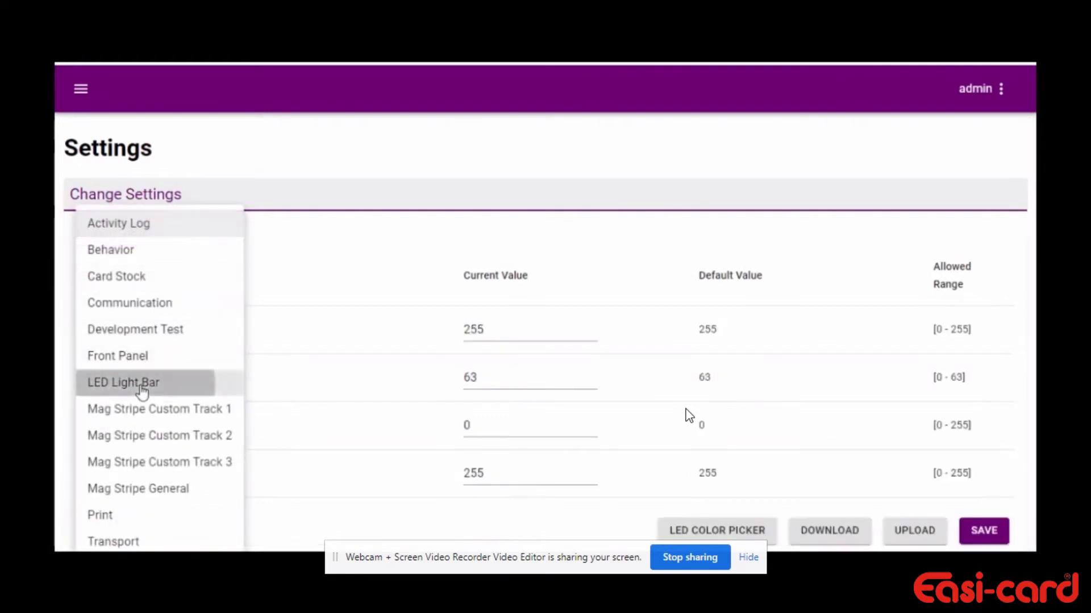
Step: Show LED Light Bar settings and set blue intensity 243, green 4, red 187
left_click(123, 383)
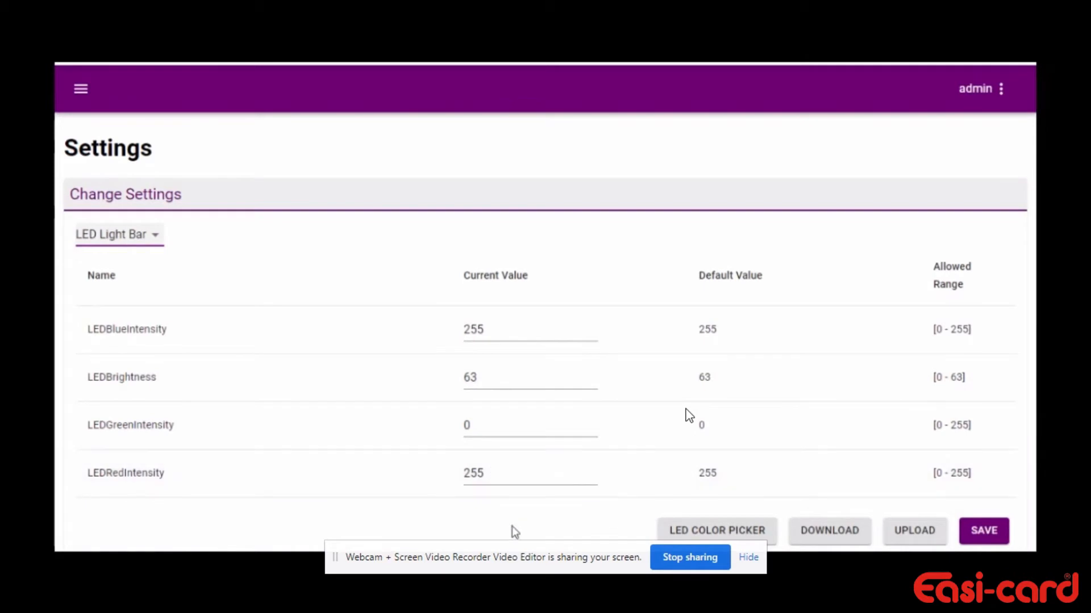
double_click(472, 329)
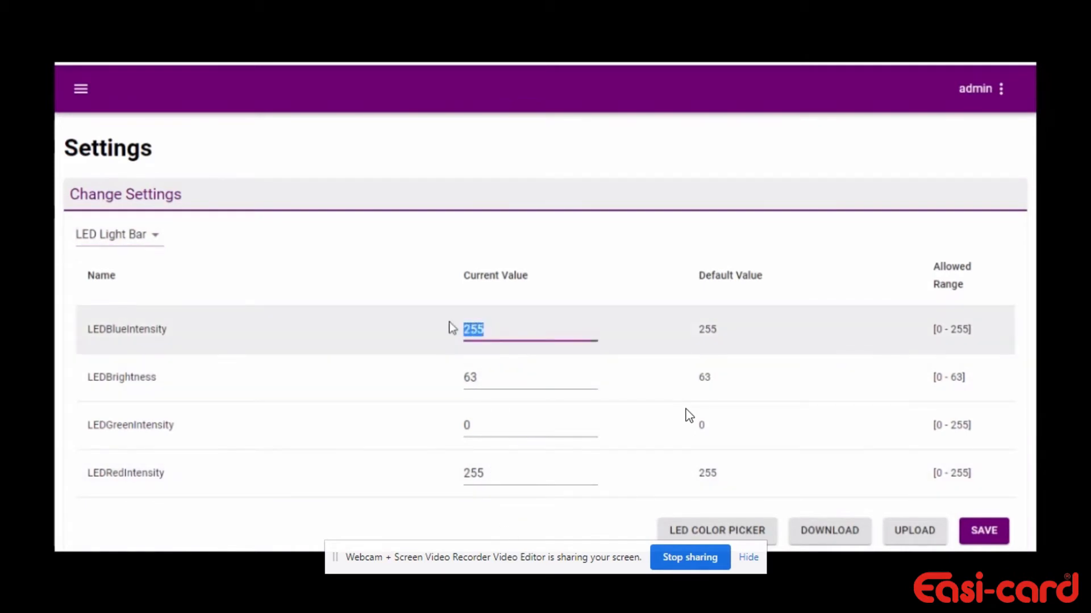
type("243")
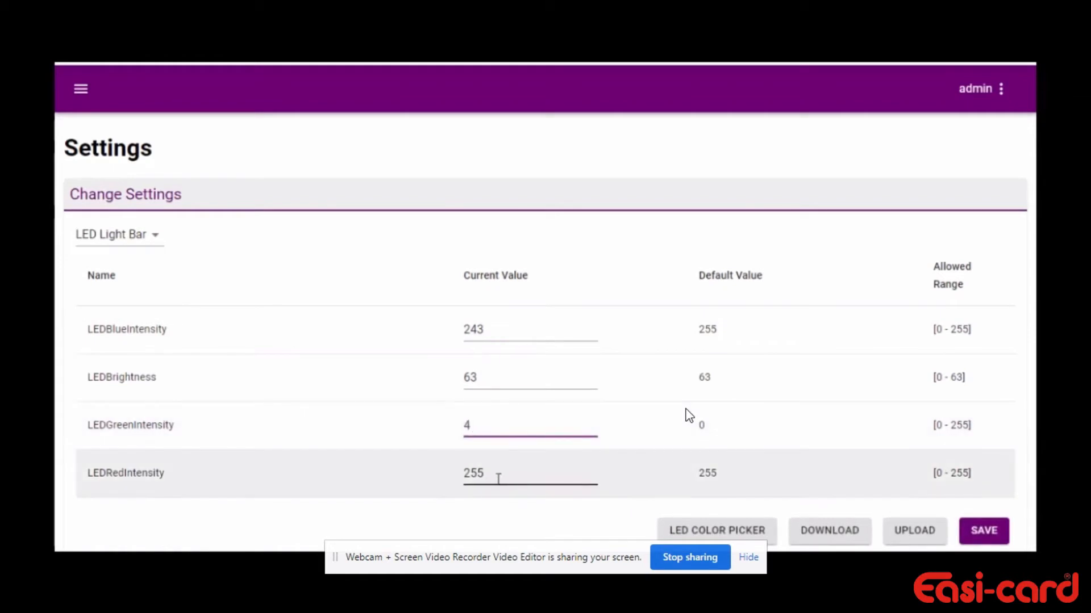
type("187")
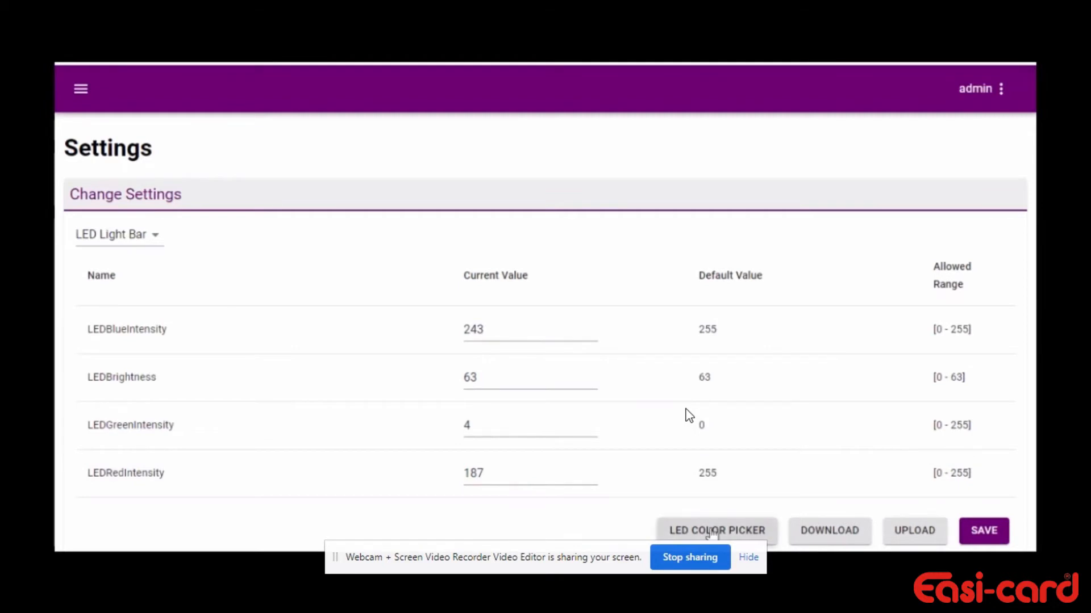
Step: Pick a medium blue in the LED colour picker, giving blue 191, green 90, red 64
left_click(717, 531)
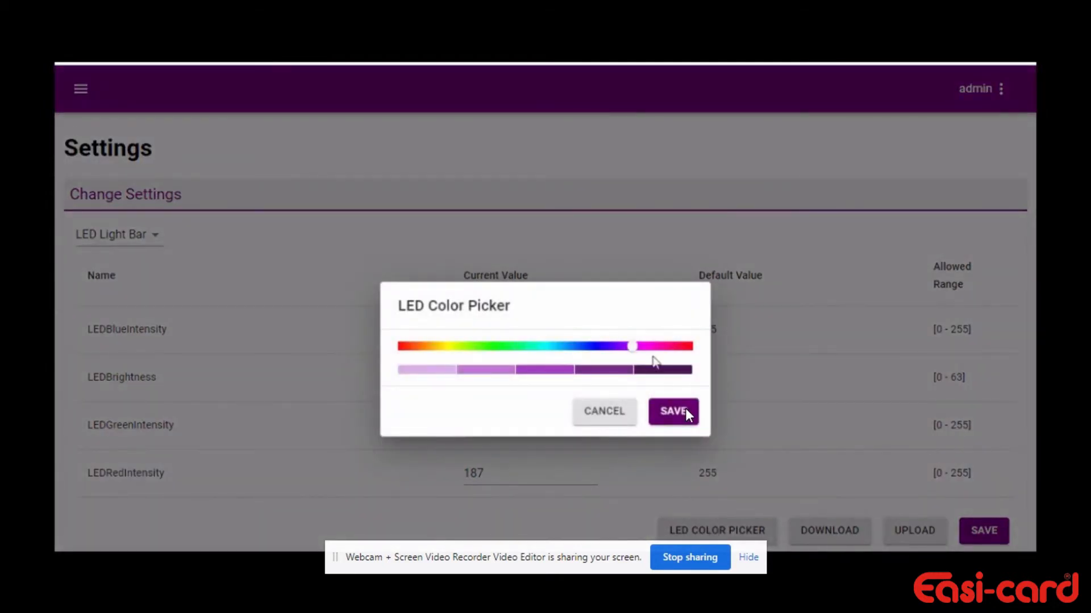
left_click_drag(633, 346, 590, 346)
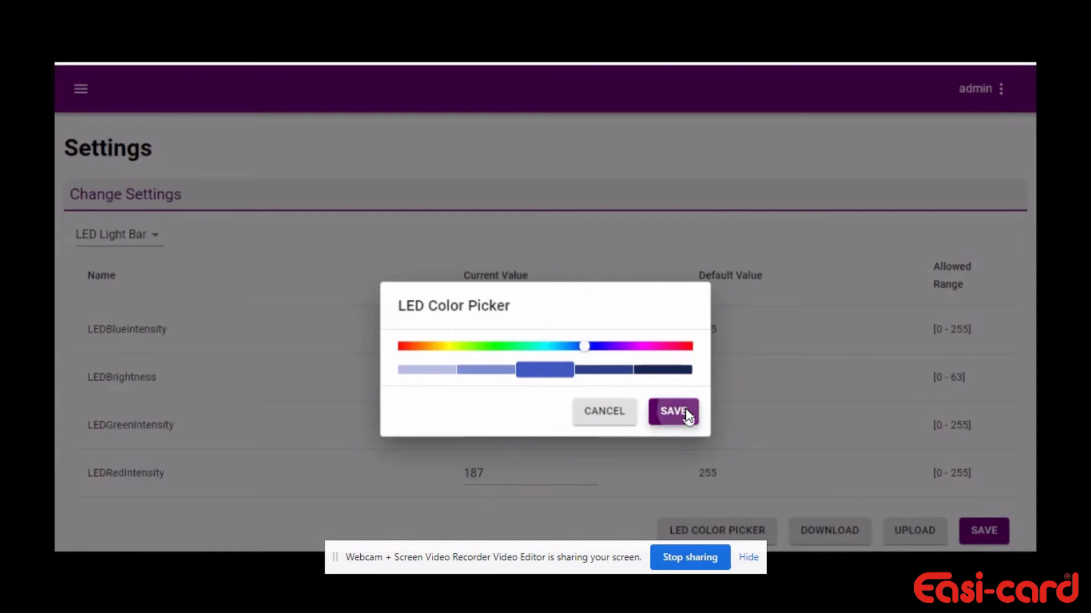
left_click(671, 412)
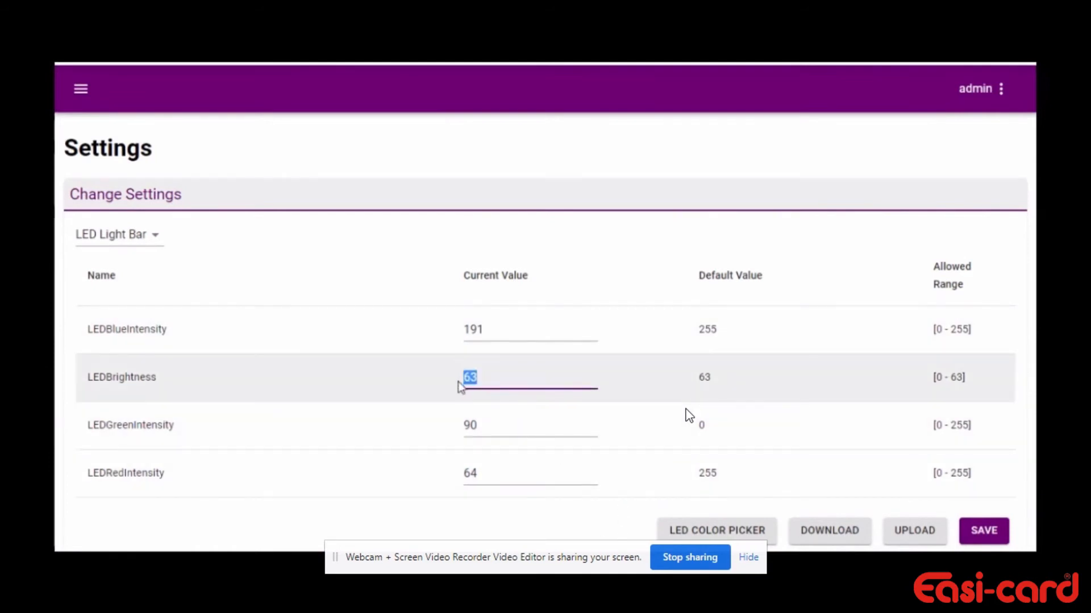
Step: Set LEDBrightness current value to 50
type("50")
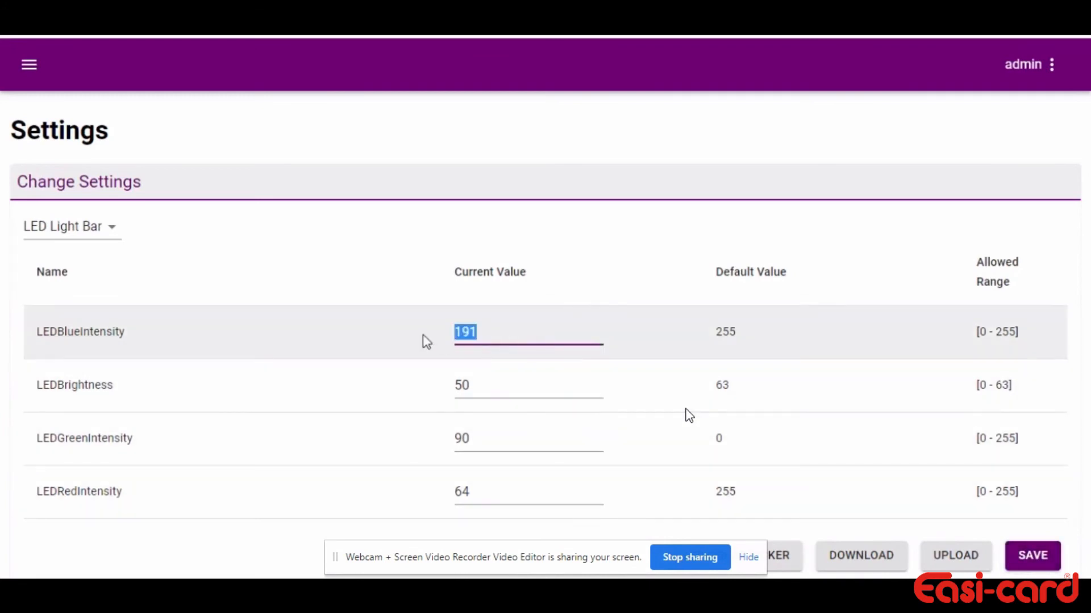
Step: Reset blue 255, brightness 63, green 0, red 255 and save the settings
type("255")
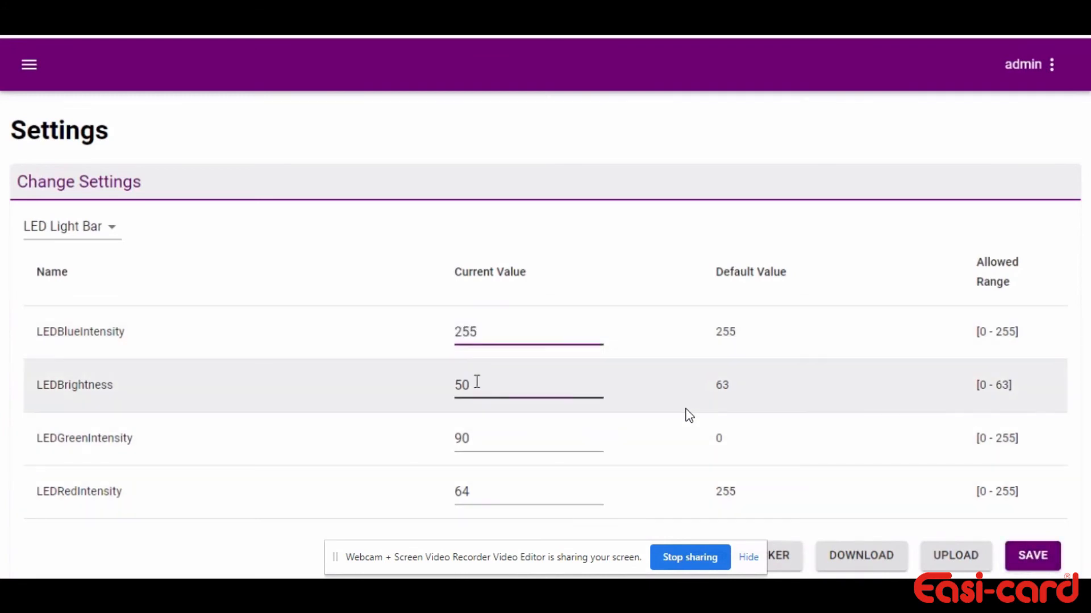
type("63")
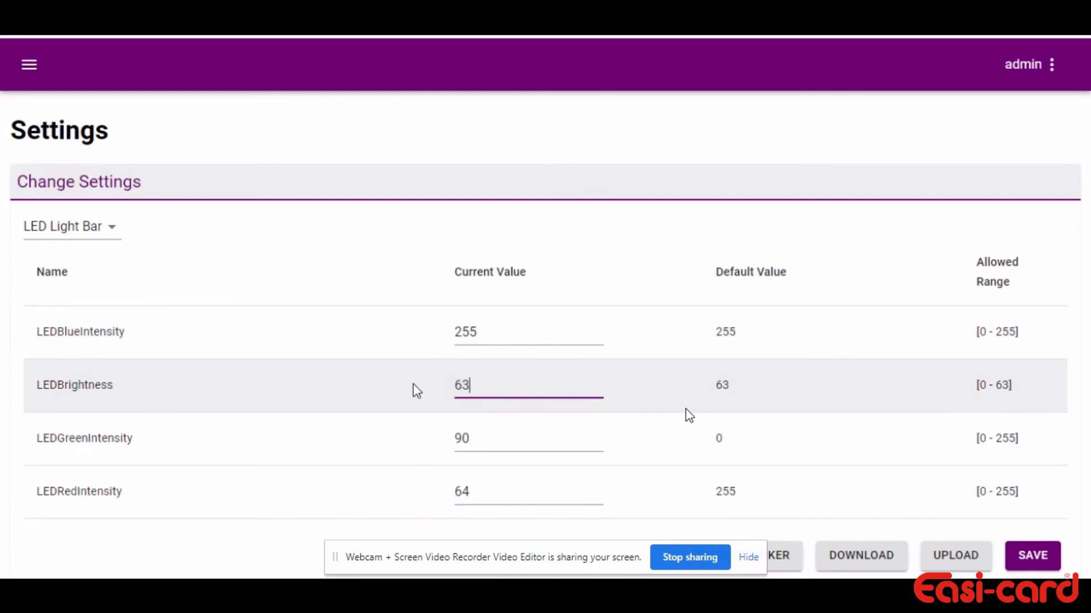
left_click(528, 438)
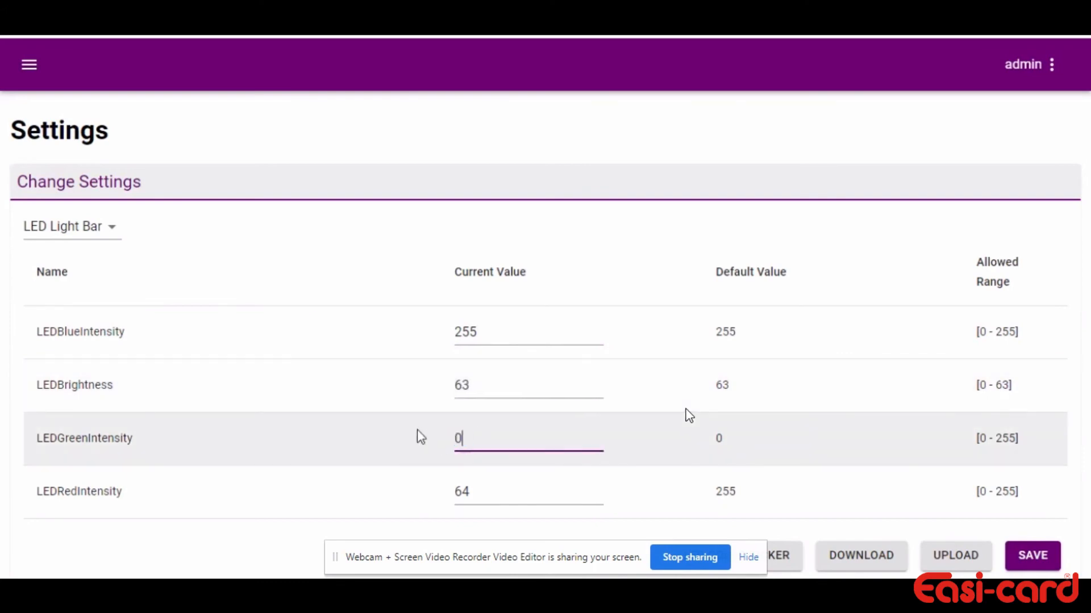
left_click(529, 491)
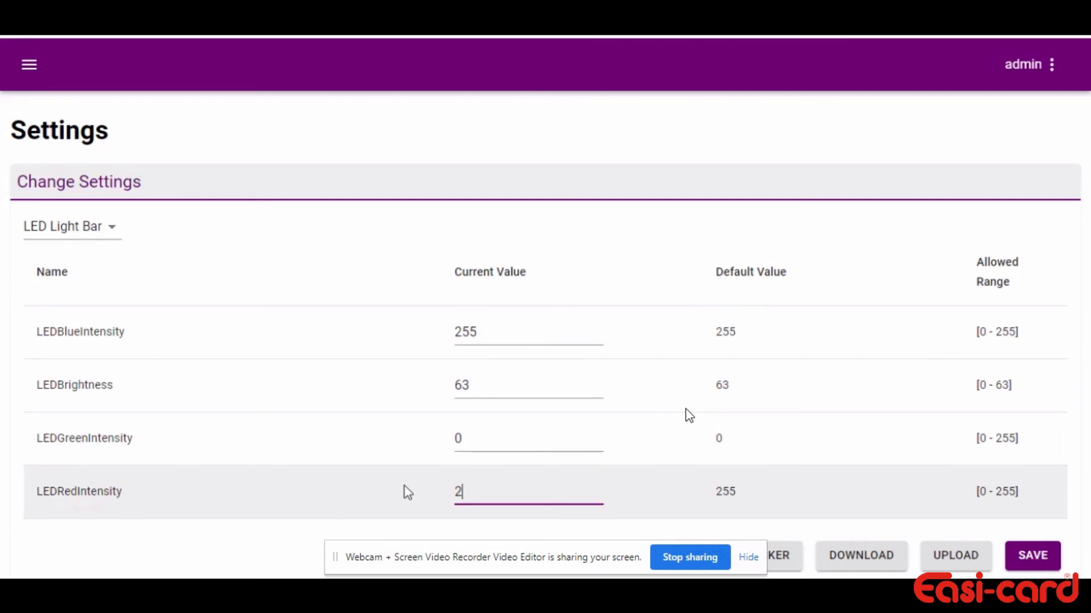
type("55")
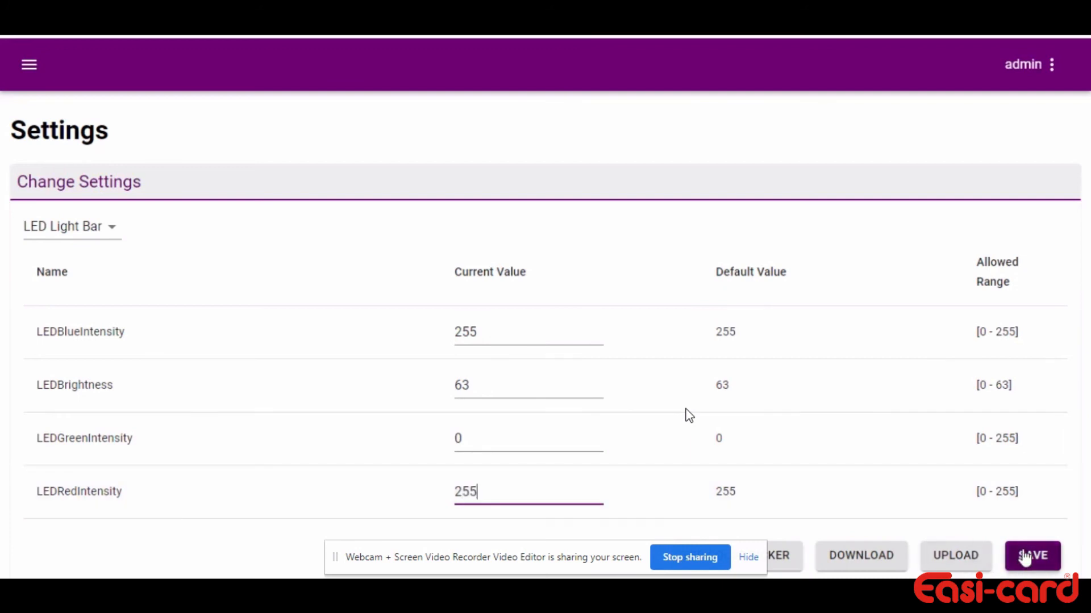